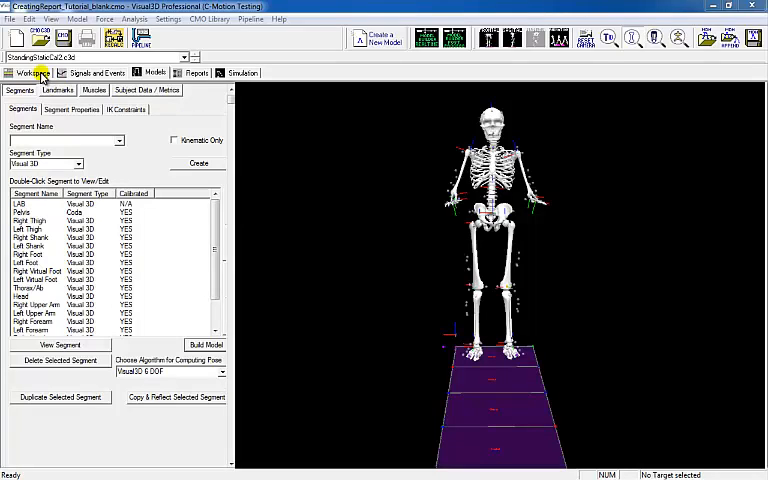
Create a Joint Angle signal of Left Shank relative to Left Thigh via Compute Model Based Data.
click(32, 60)
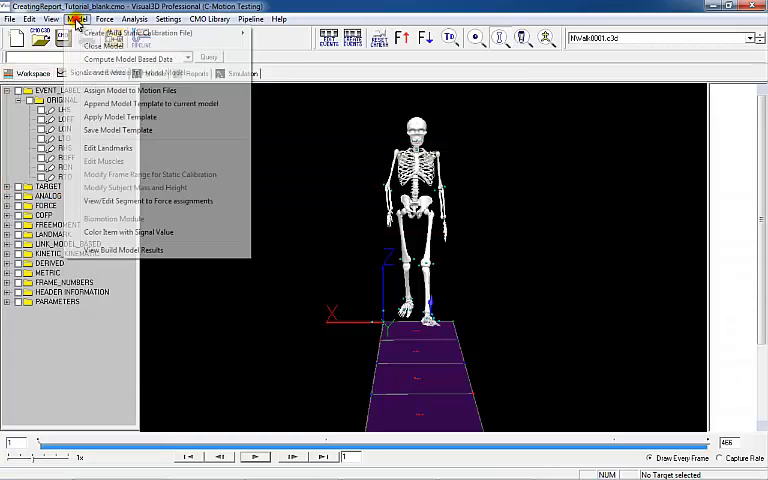
click(128, 60)
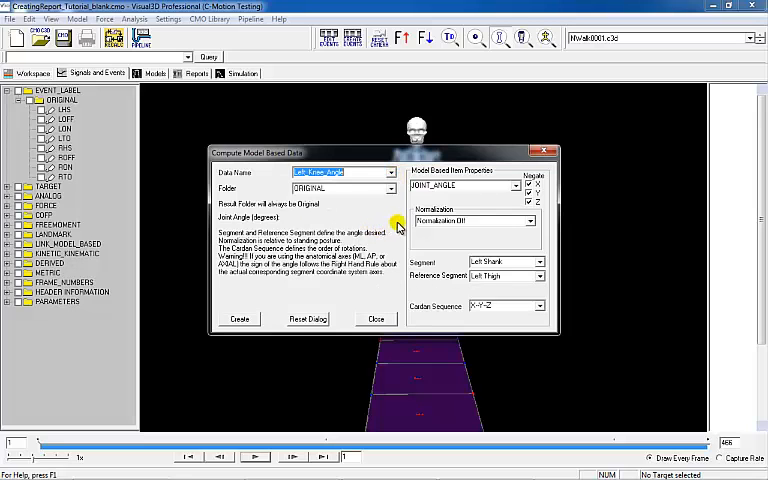
click(376, 318)
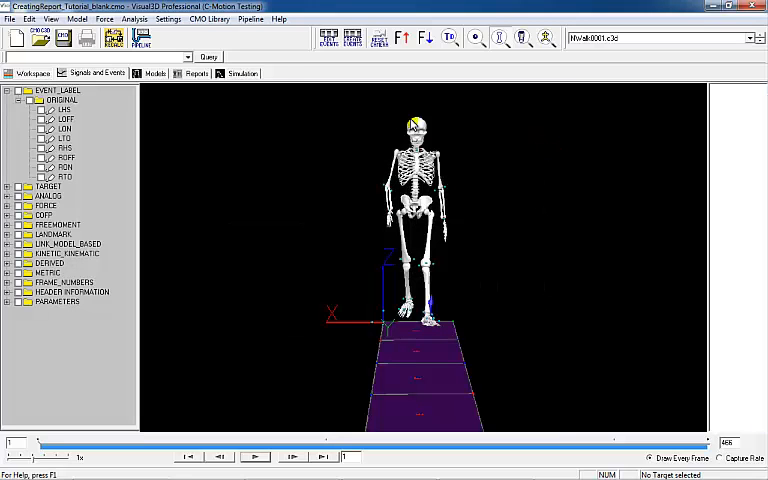
Add a Temporal and Distance Metrics table showing speed, stride, step, stance and swing times.
click(196, 72)
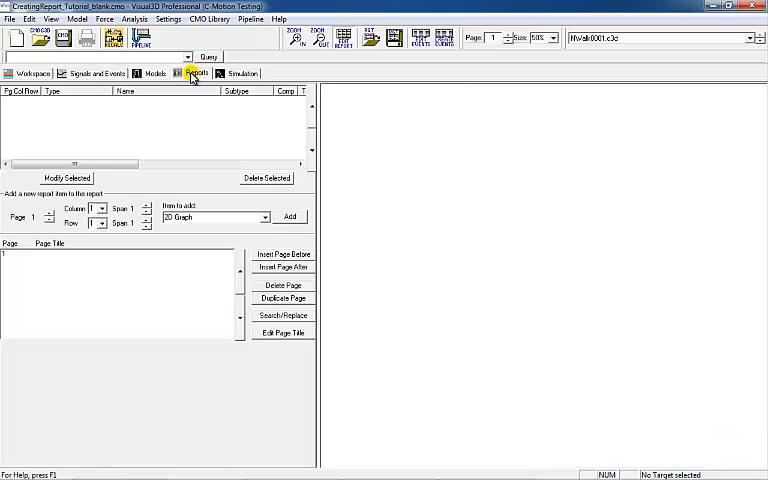
click(264, 216)
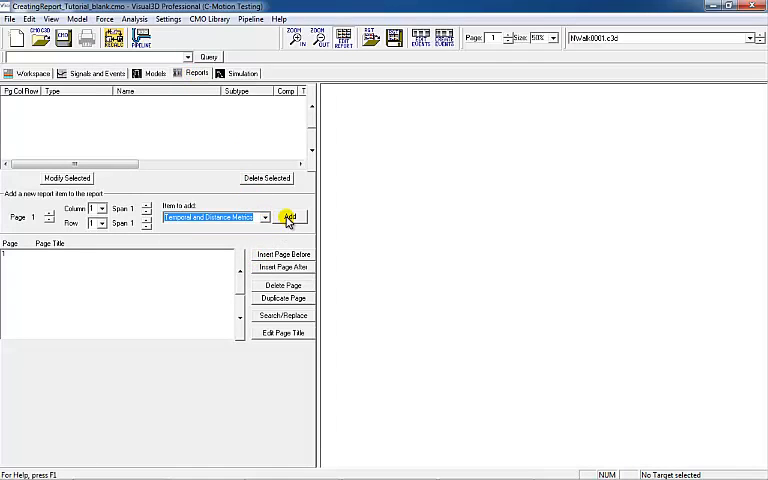
click(288, 216)
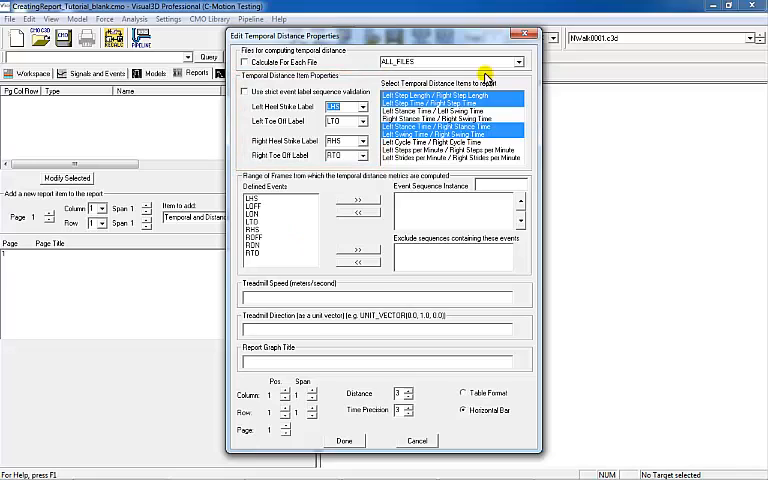
click(518, 60)
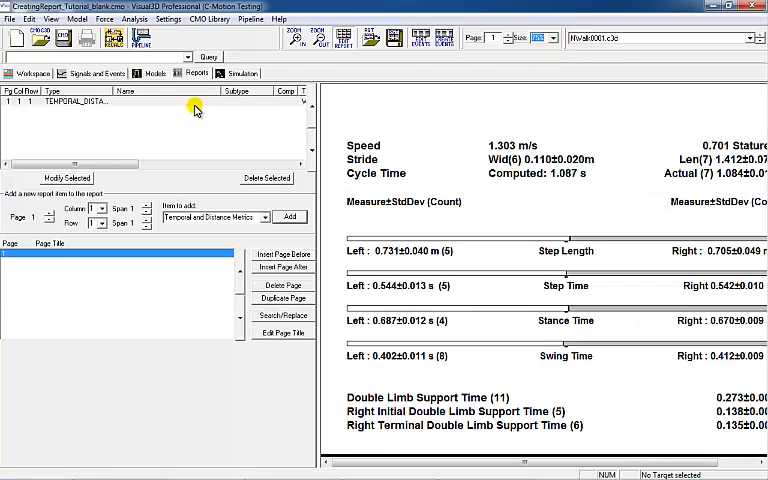
Include all left and right metrics in the table and insert a new page after it.
double_click(76, 100)
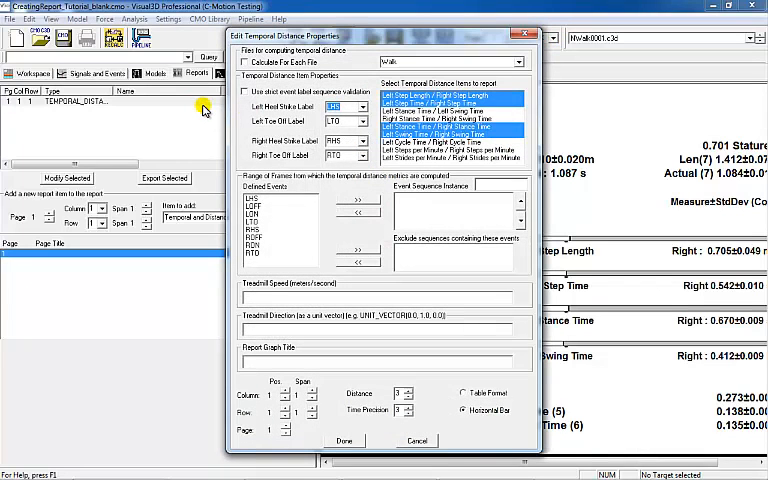
click(450, 130)
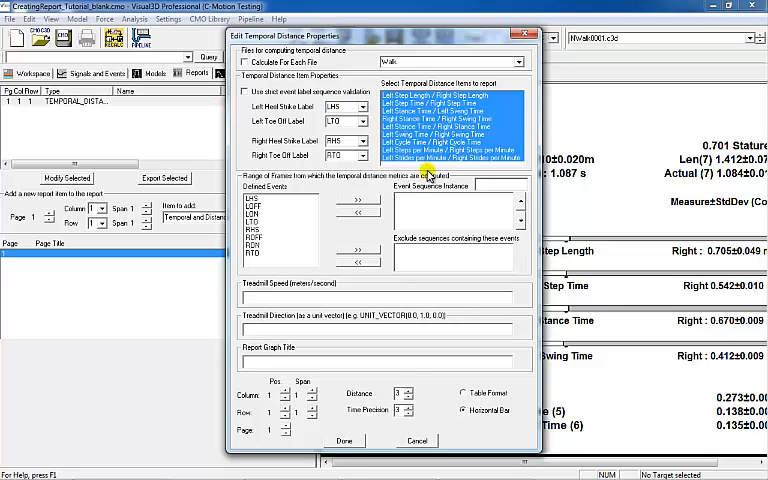
click(344, 440)
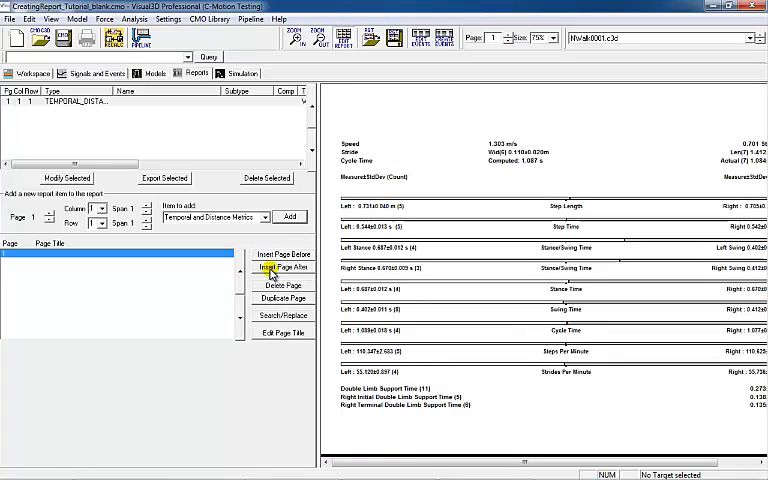
click(284, 268)
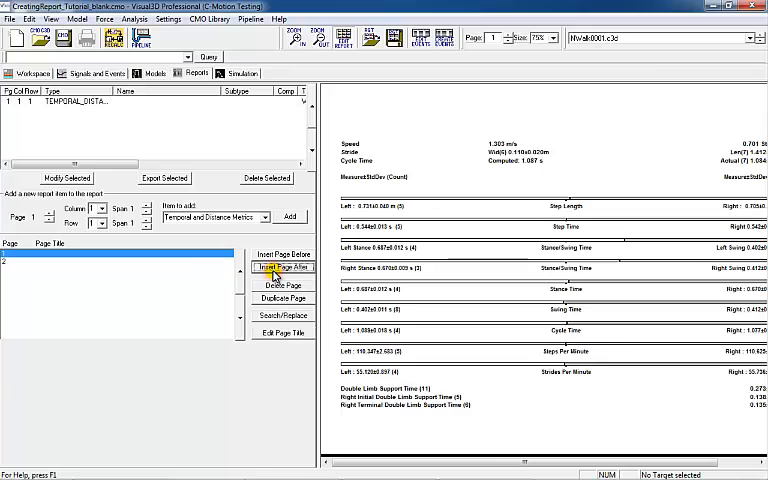
Add a 2D graph to page 2 plotting the mean curve with standard deviation band.
click(284, 268)
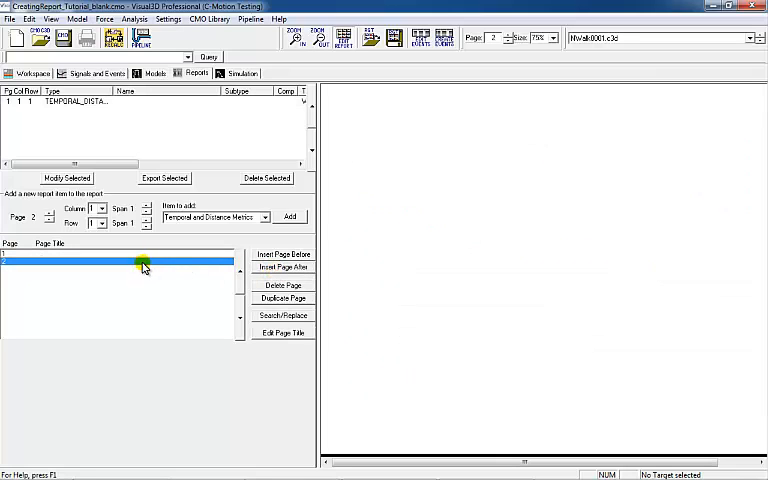
click(268, 216)
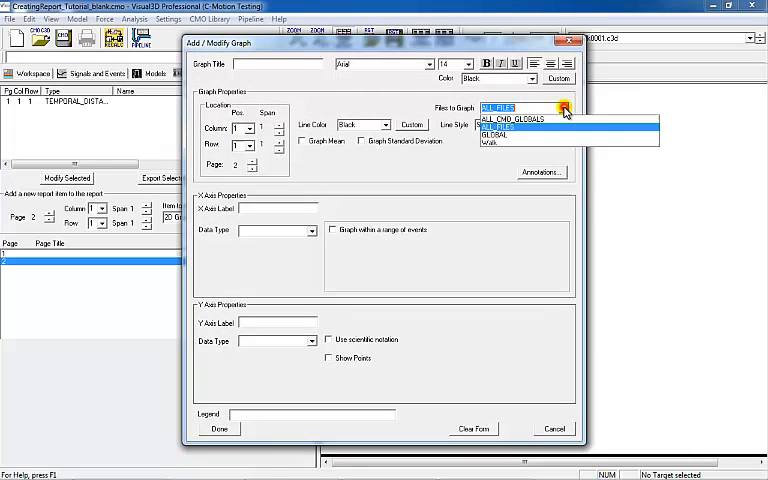
click(490, 144)
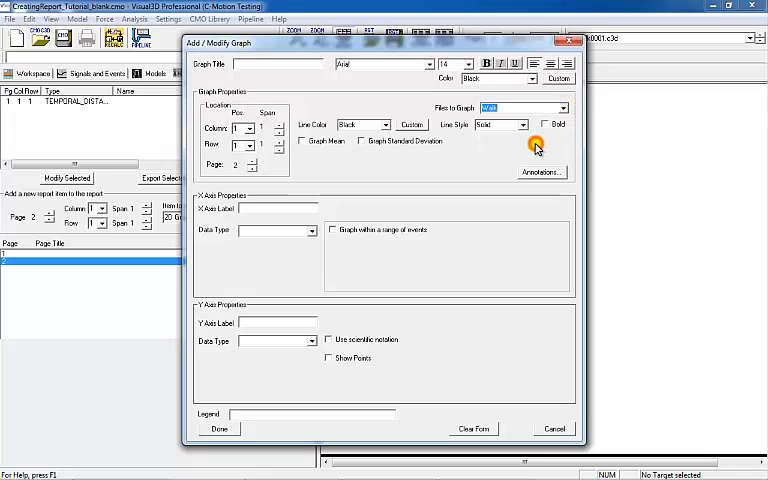
click(384, 124)
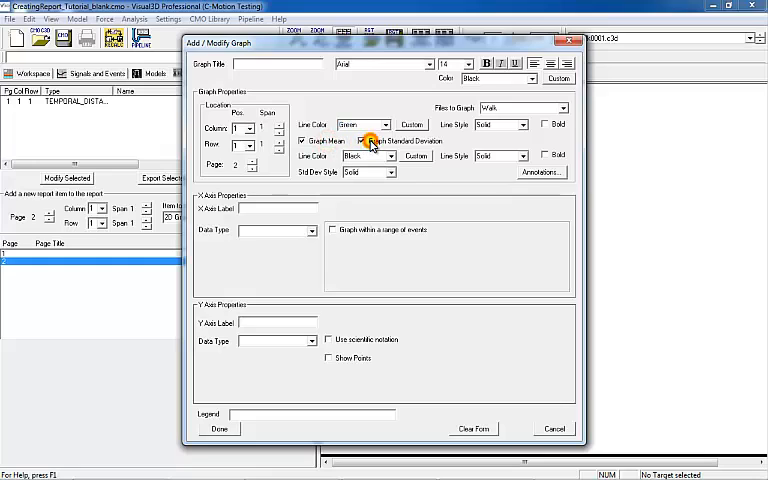
click(386, 156)
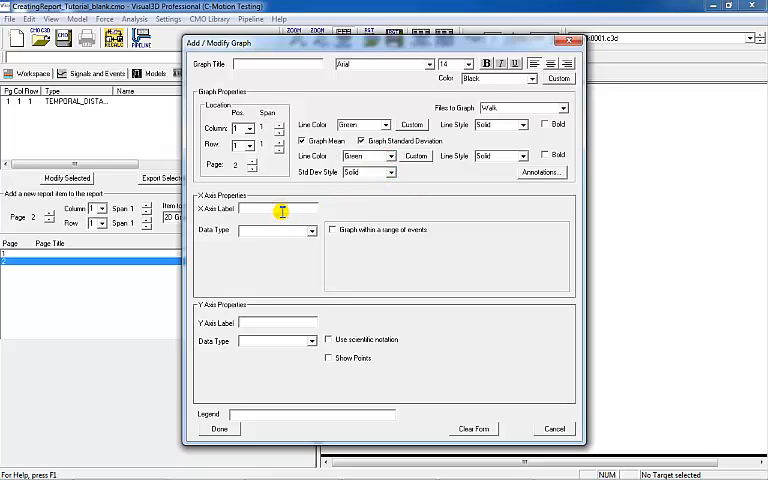
Set the x-axis to normalized cycle FRAMES within events and the y-axis to LEFT_KNEE_ANGLE extension model data.
text(Normalized (%)
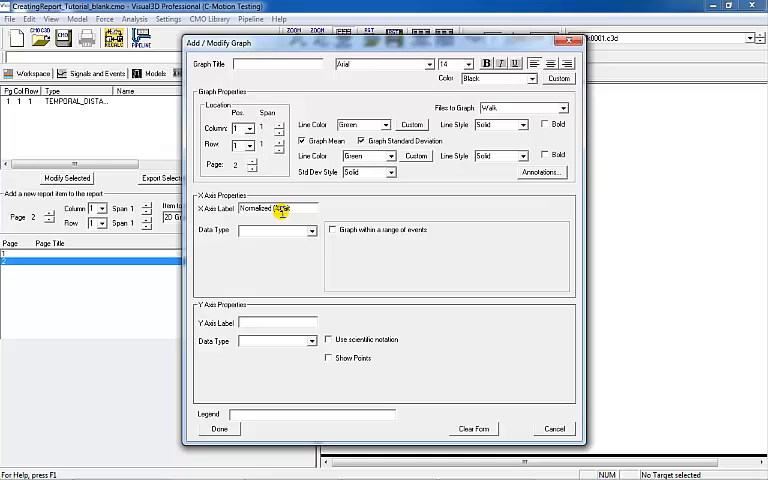
text(cycle))
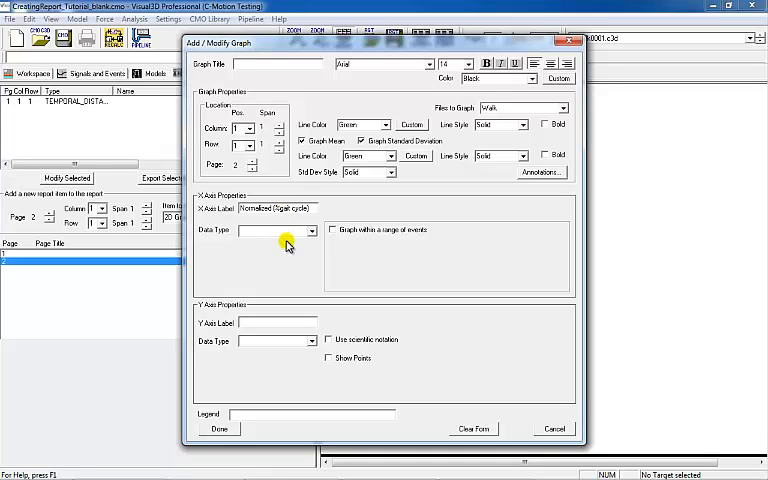
click(312, 230)
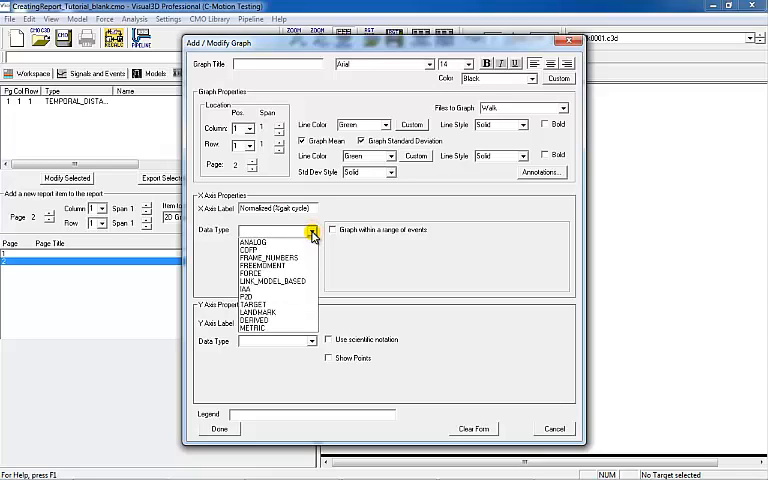
click(256, 256)
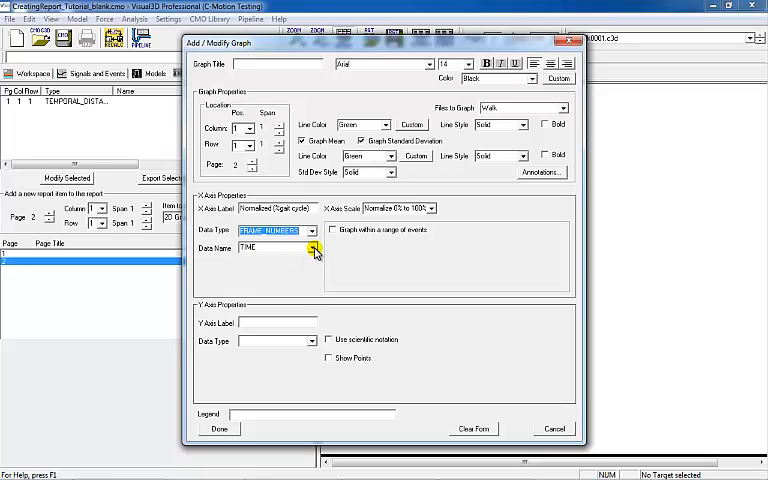
click(330, 230)
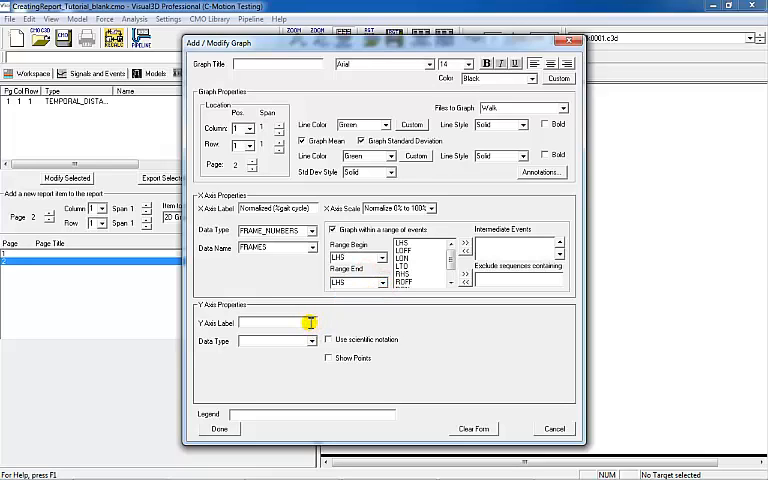
text(Extension / Flexion (degrees)
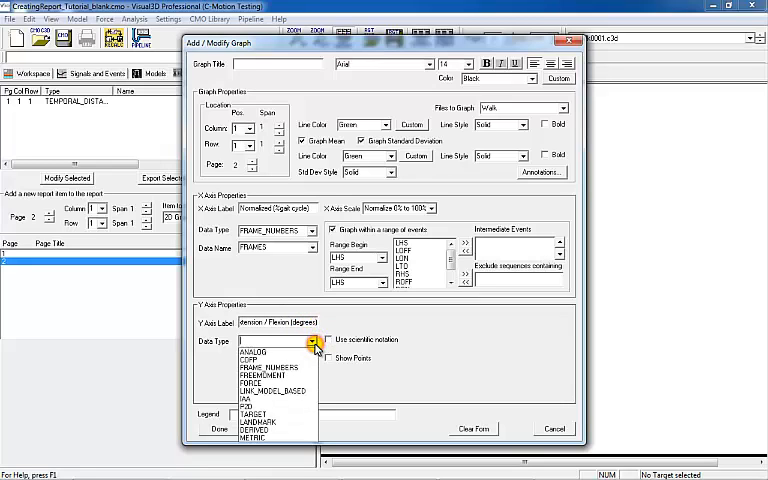
click(270, 390)
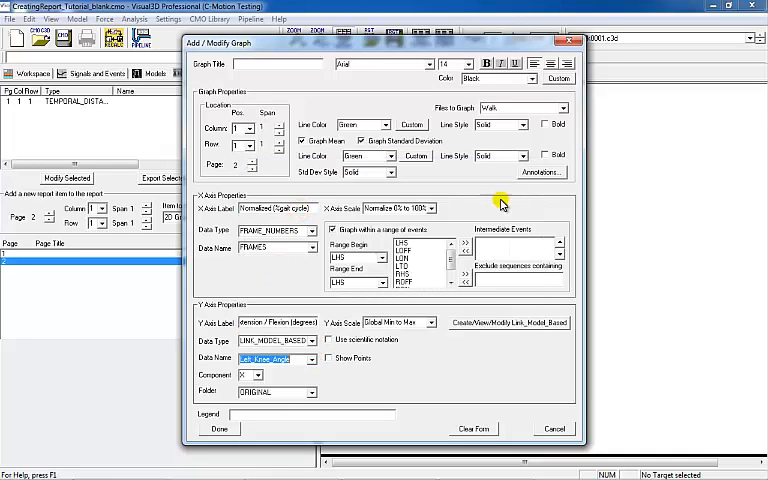
Add a large purple Vertical Line annotation at the LHS event and accept the annotations list.
click(540, 172)
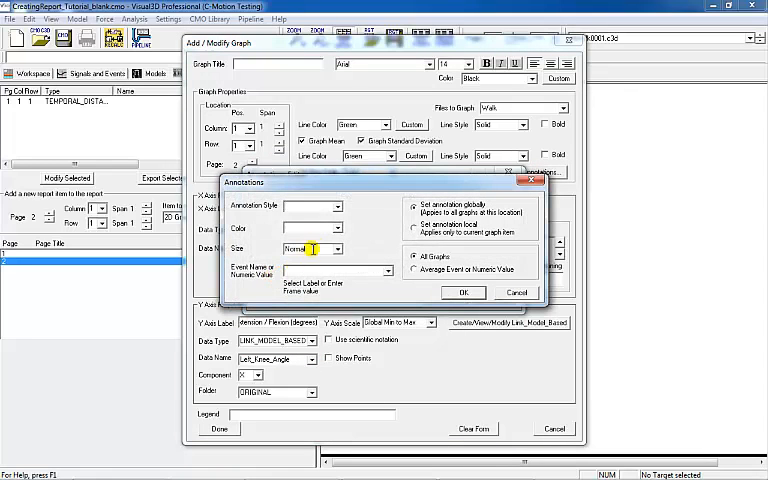
click(340, 208)
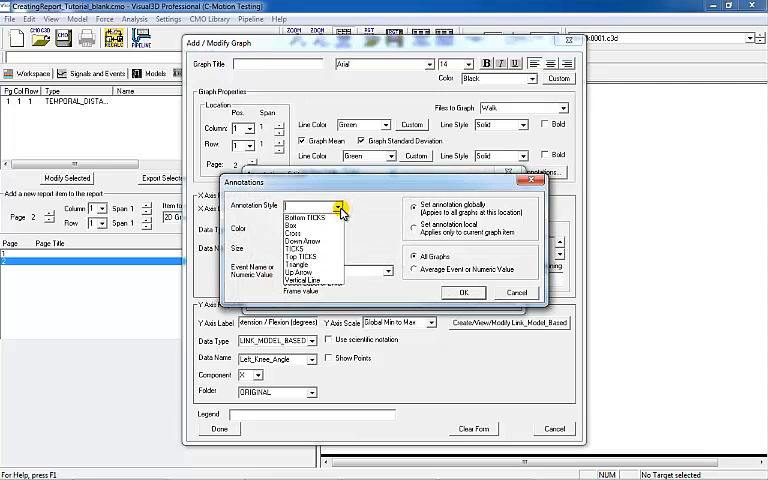
click(312, 280)
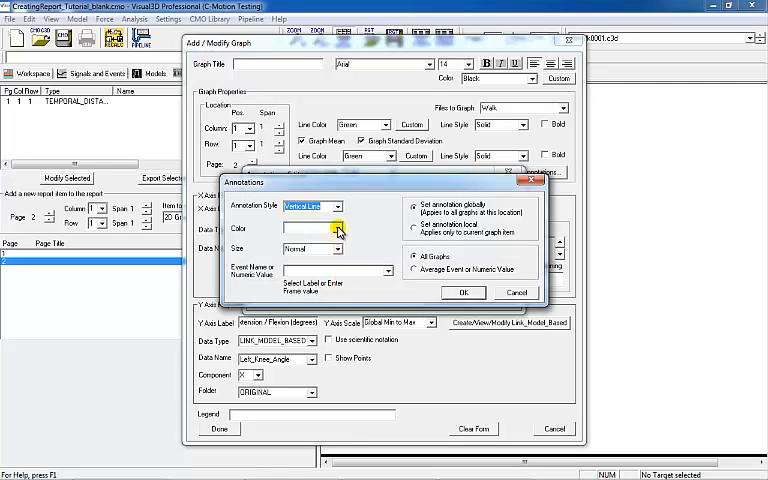
click(338, 228)
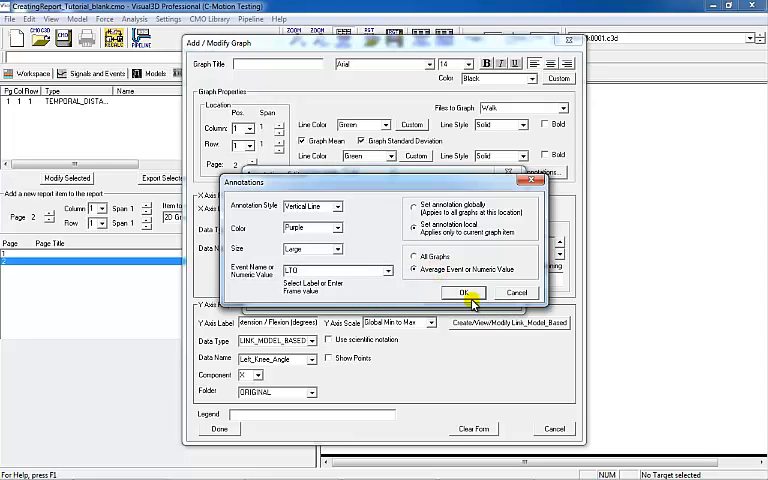
click(462, 292)
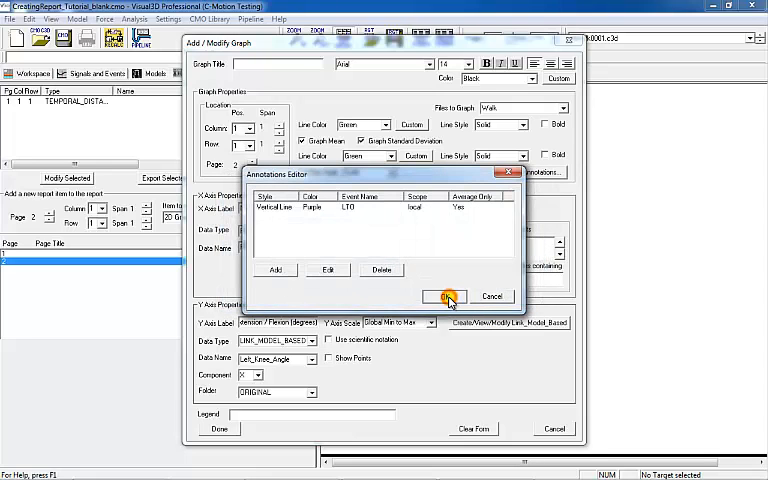
click(444, 296)
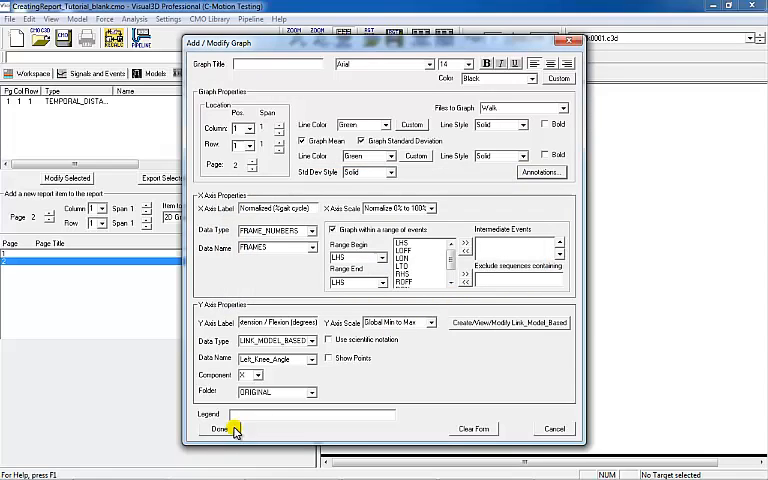
Format the graph with Y-axis scale −12 to 70 and Show Legend enabled, then apply.
click(216, 428)
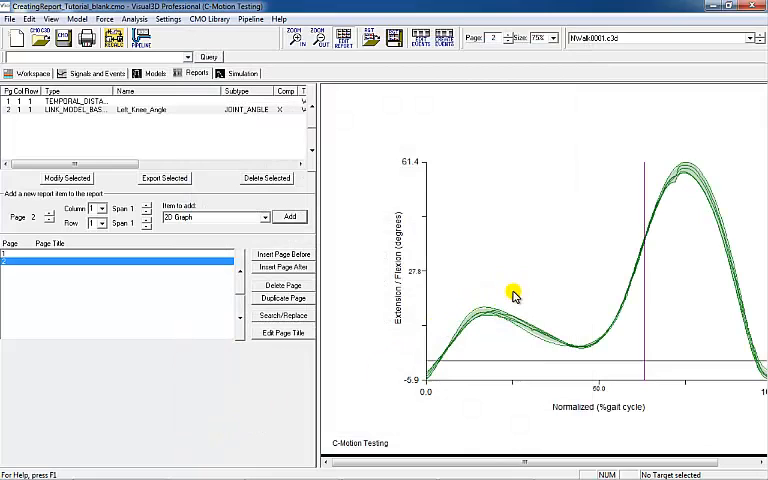
right_click(512, 294)
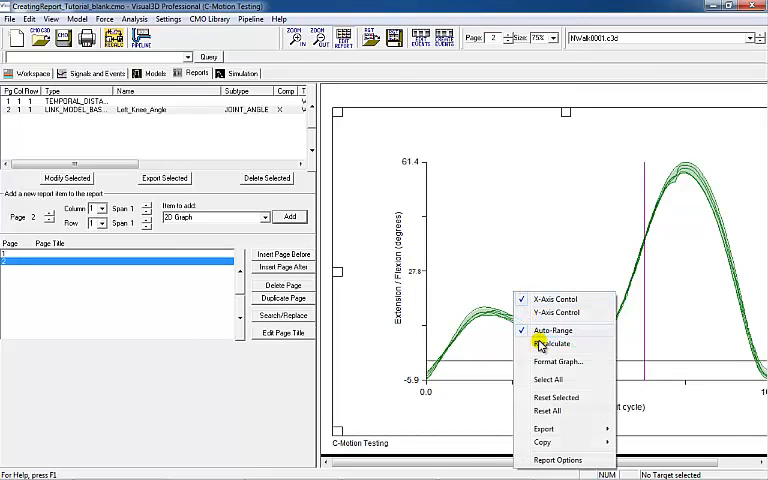
click(558, 360)
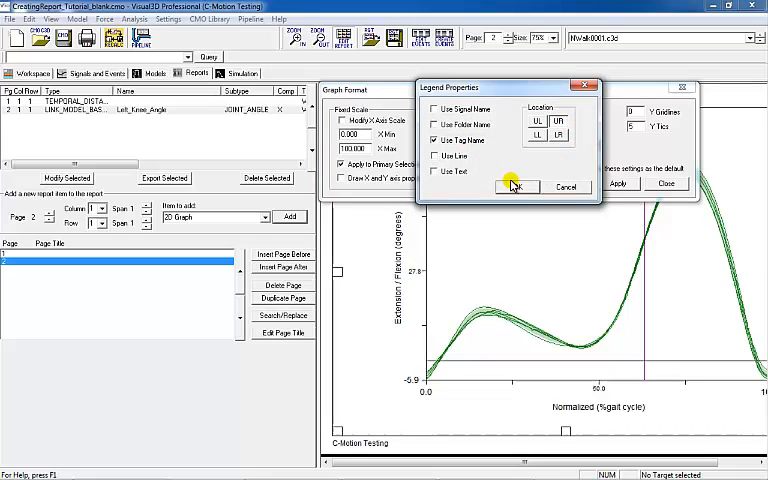
click(516, 186)
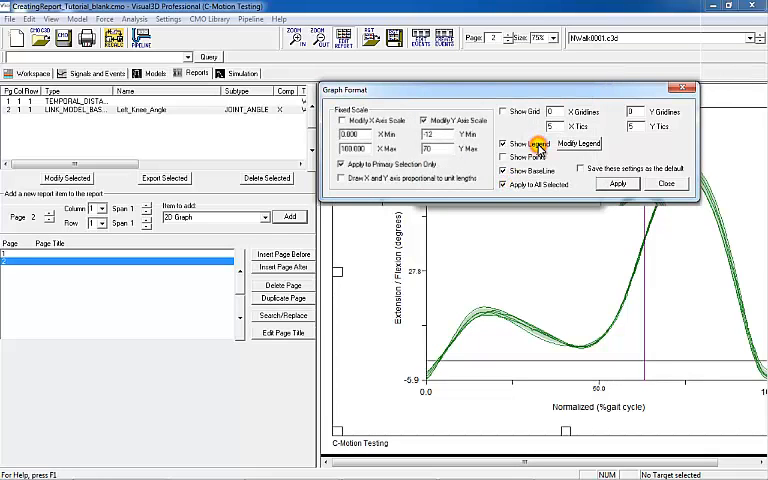
click(616, 184)
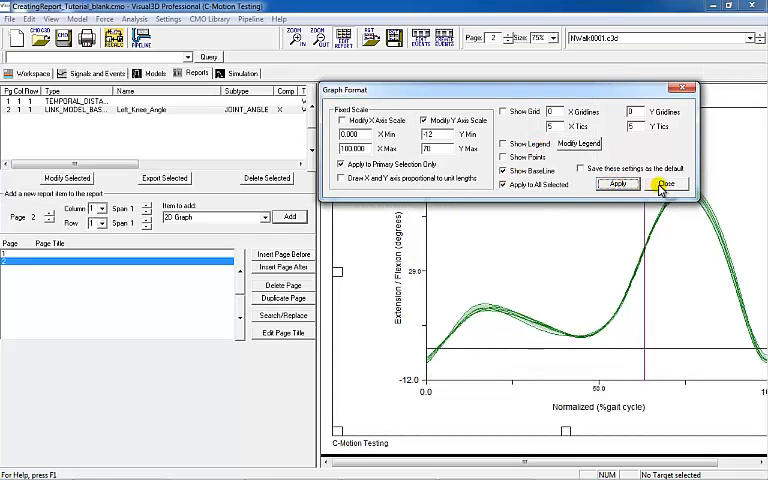
click(666, 184)
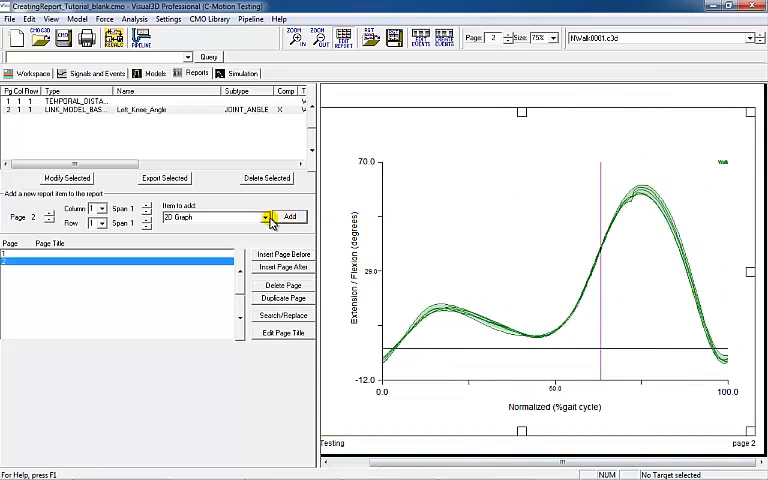
Add the first unboxed balloon text label reading LHS to page 2.
click(270, 216)
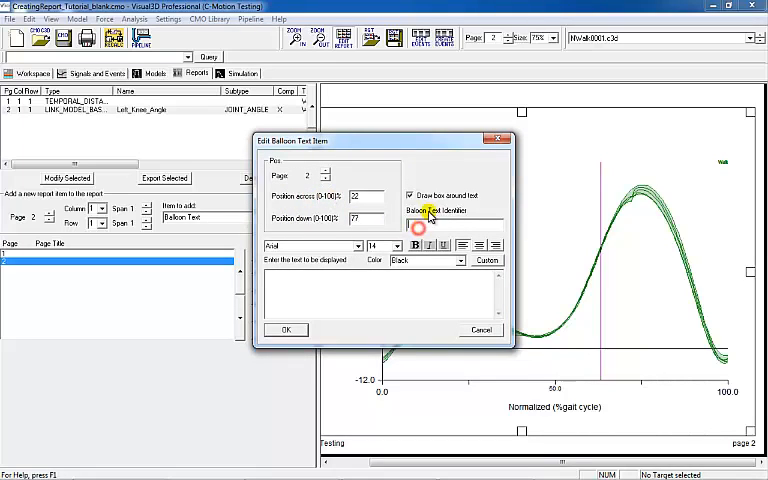
text(LH5)
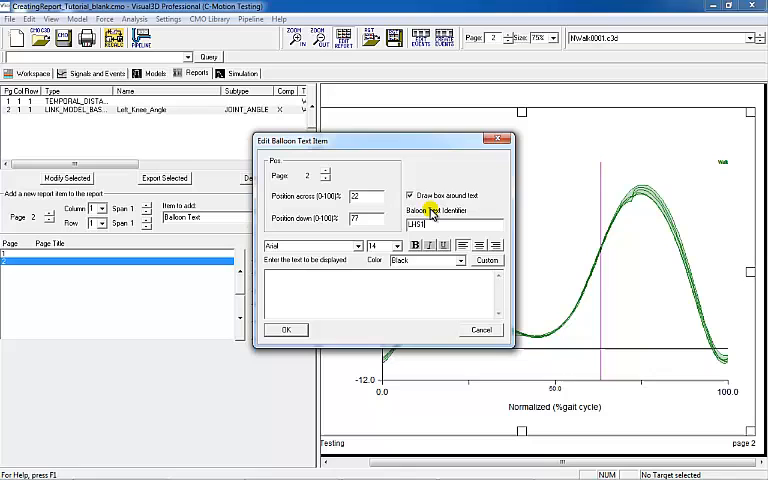
click(410, 196)
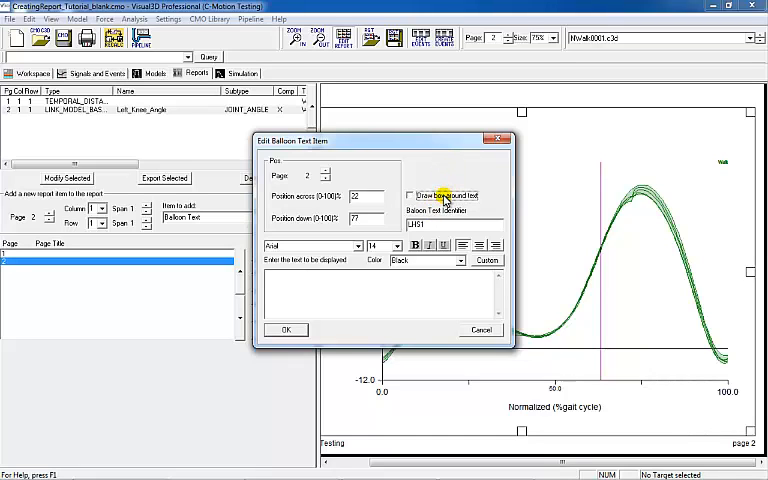
click(410, 196)
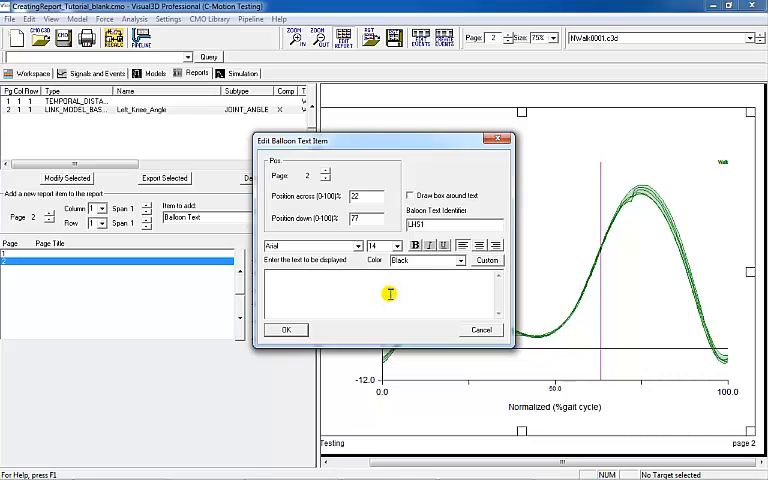
text(LHS)
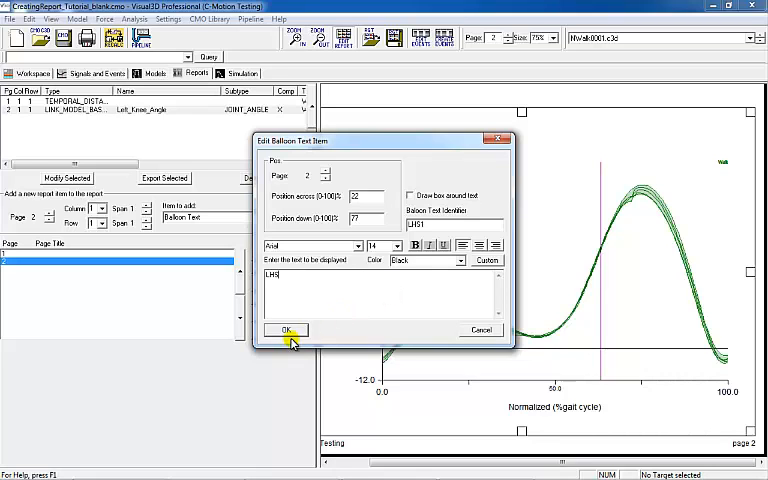
click(286, 330)
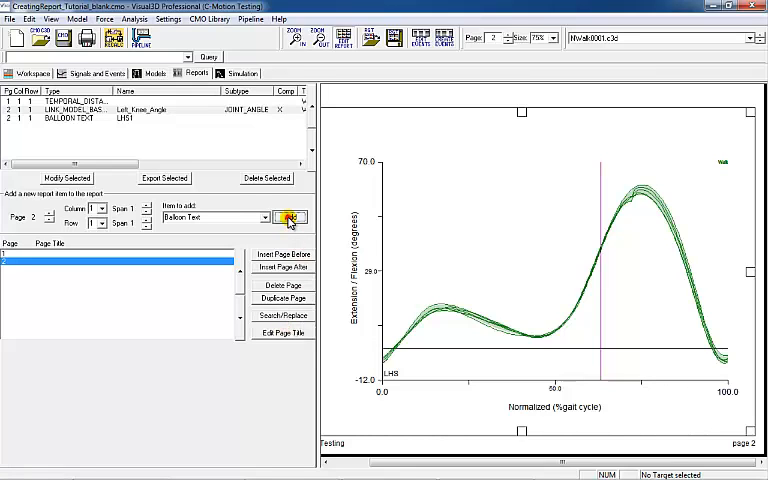
Add a second LHS balloon label and begin saving the report template as Report1.
click(288, 218)
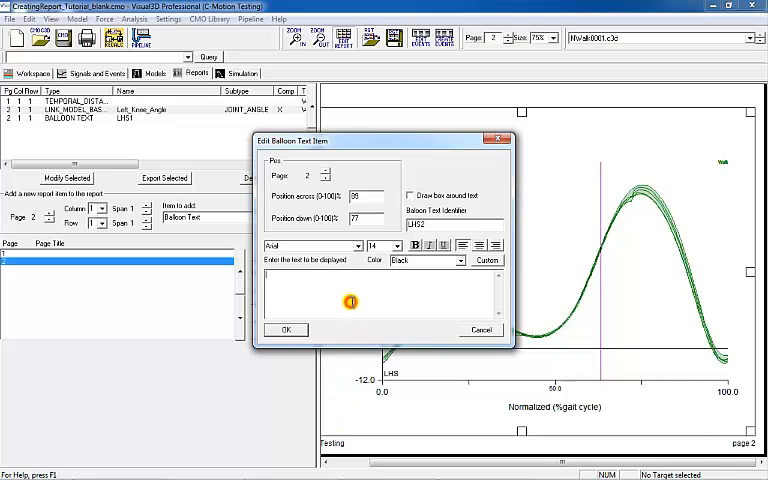
text(LHS)
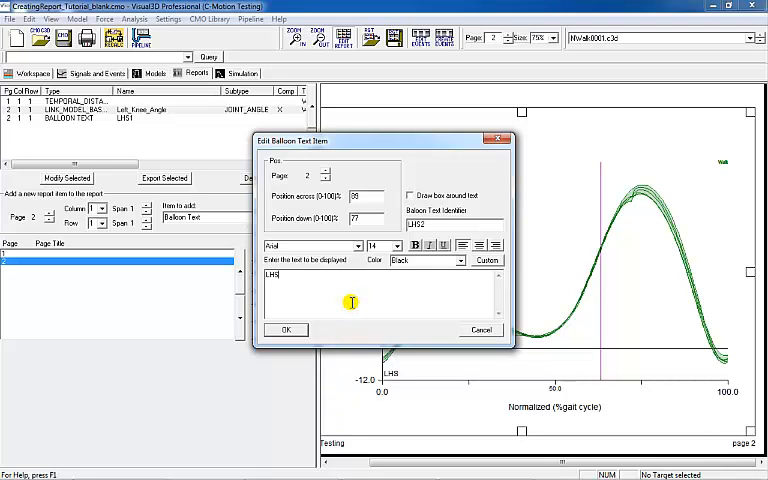
click(288, 330)
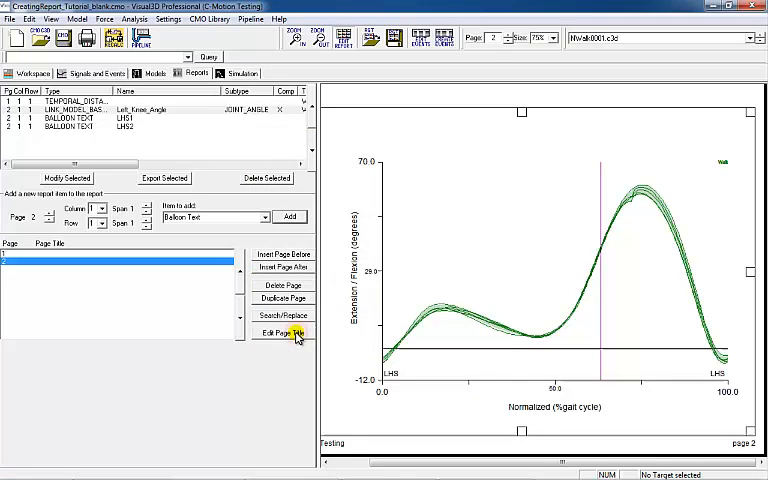
click(392, 38)
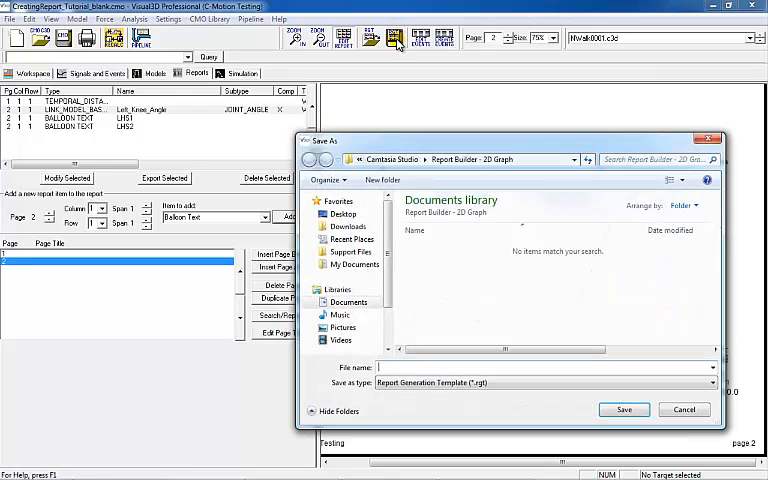
text(Report1)
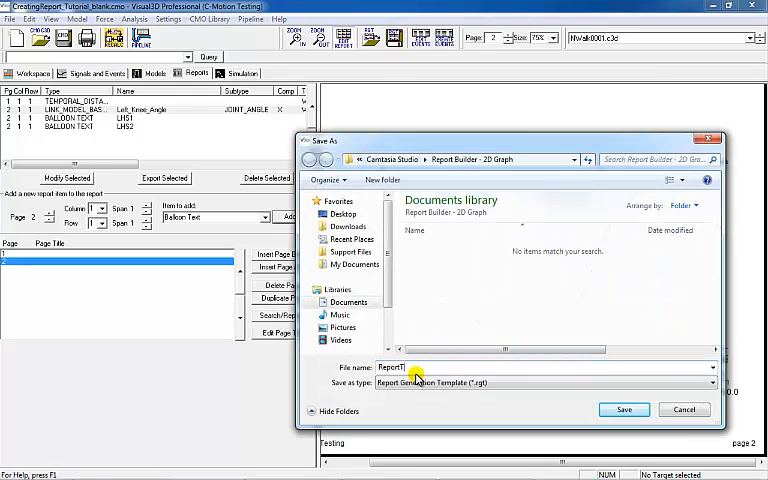